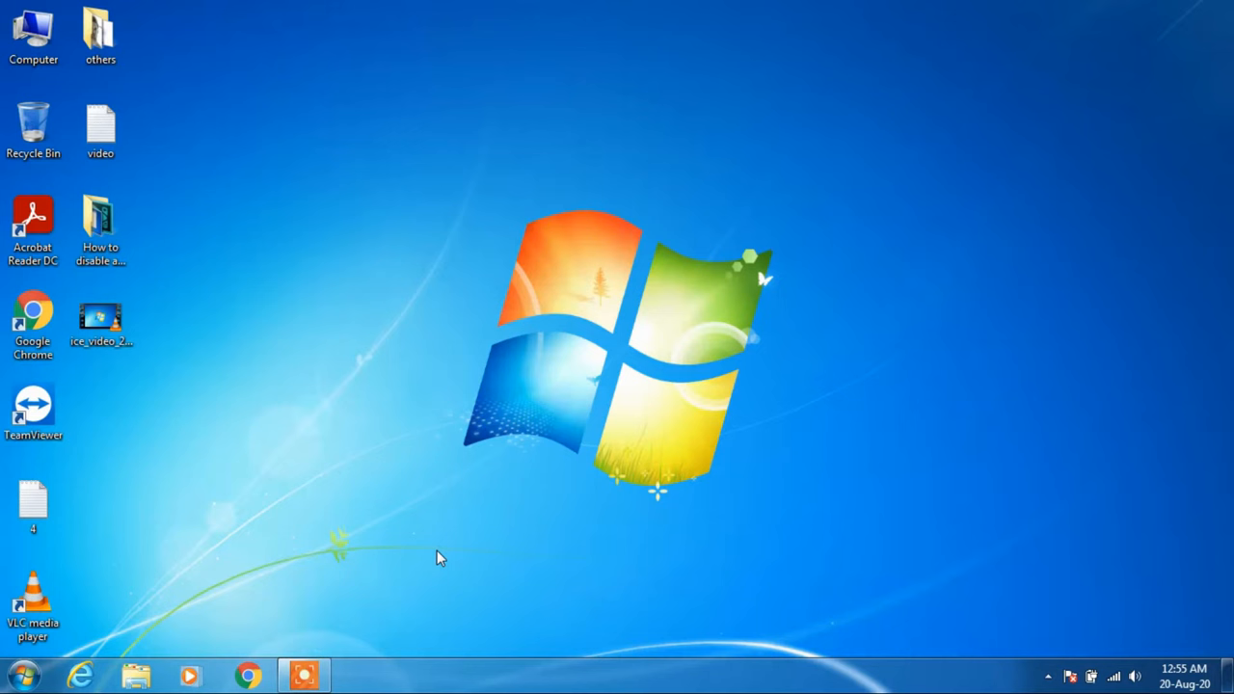
Step: Search 'dev' from the Start menu to launch Device Manager
{"action": "left_click", "coordinate": [19, 672]}
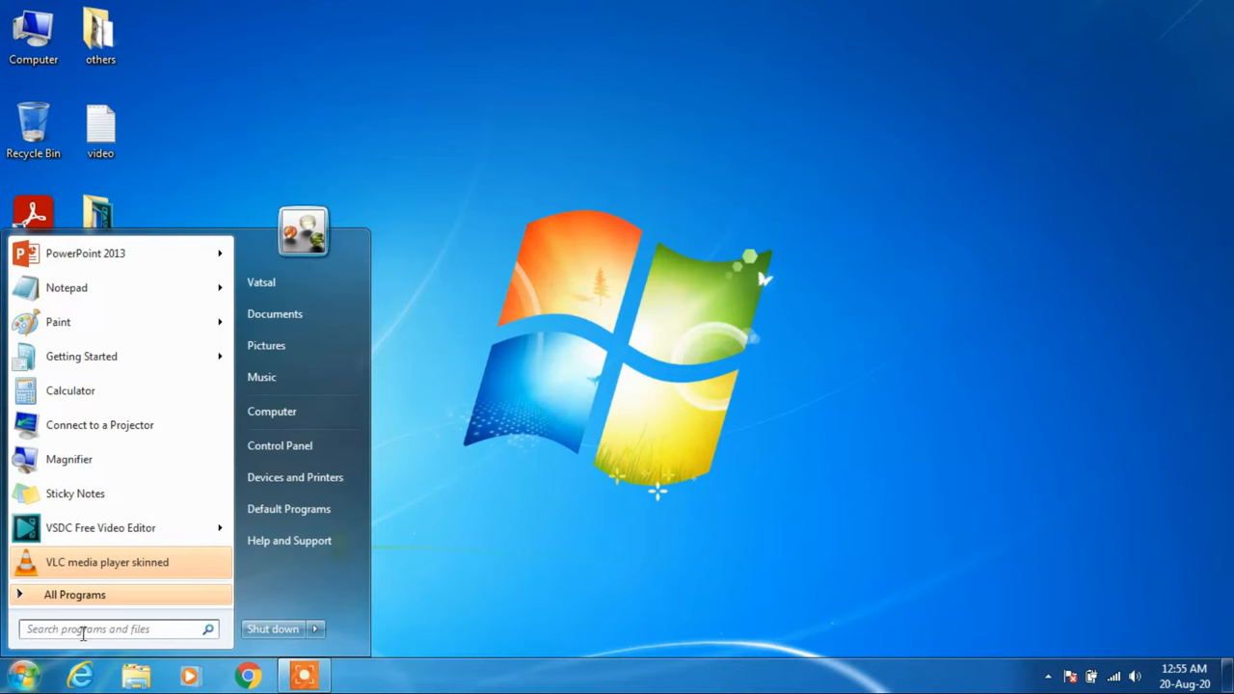
{"action": "type", "text": "dev"}
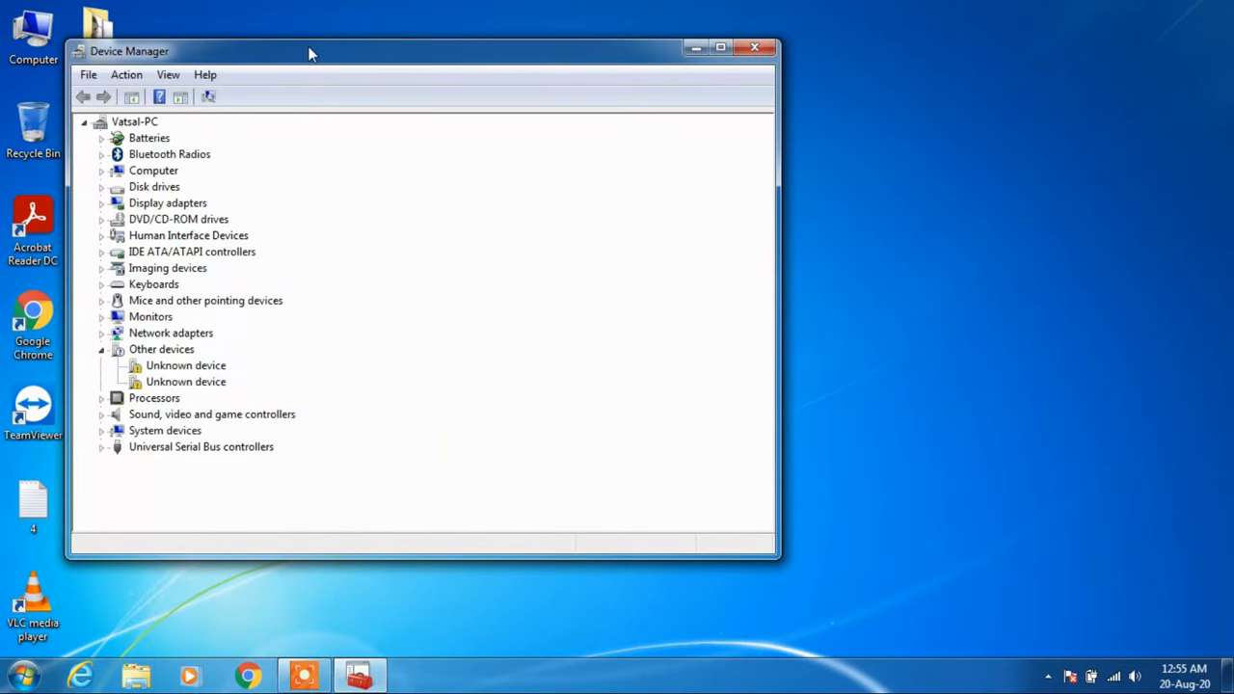
Step: Expand Batteries and uninstall the Microsoft ACPI-Compliant Control Method Battery, confirming with OK
{"action": "left_click_drag", "start_coordinate": [311, 51], "coordinate": [514, 85]}
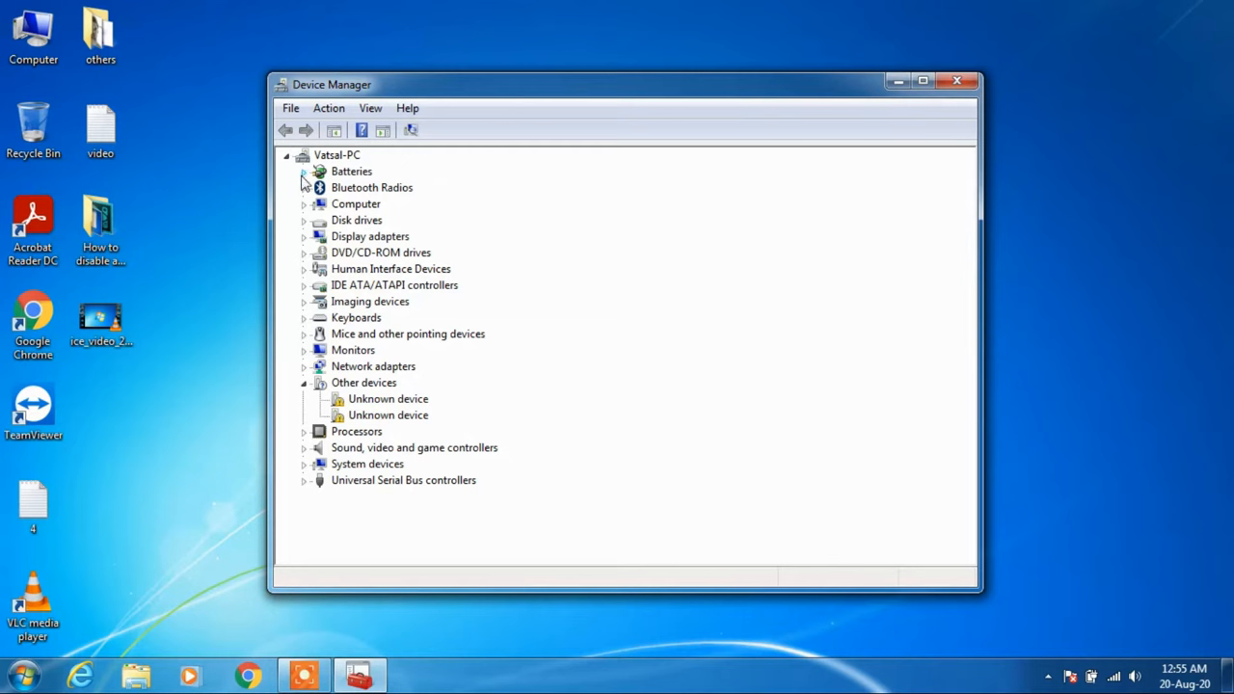
{"action": "left_click", "coordinate": [304, 172]}
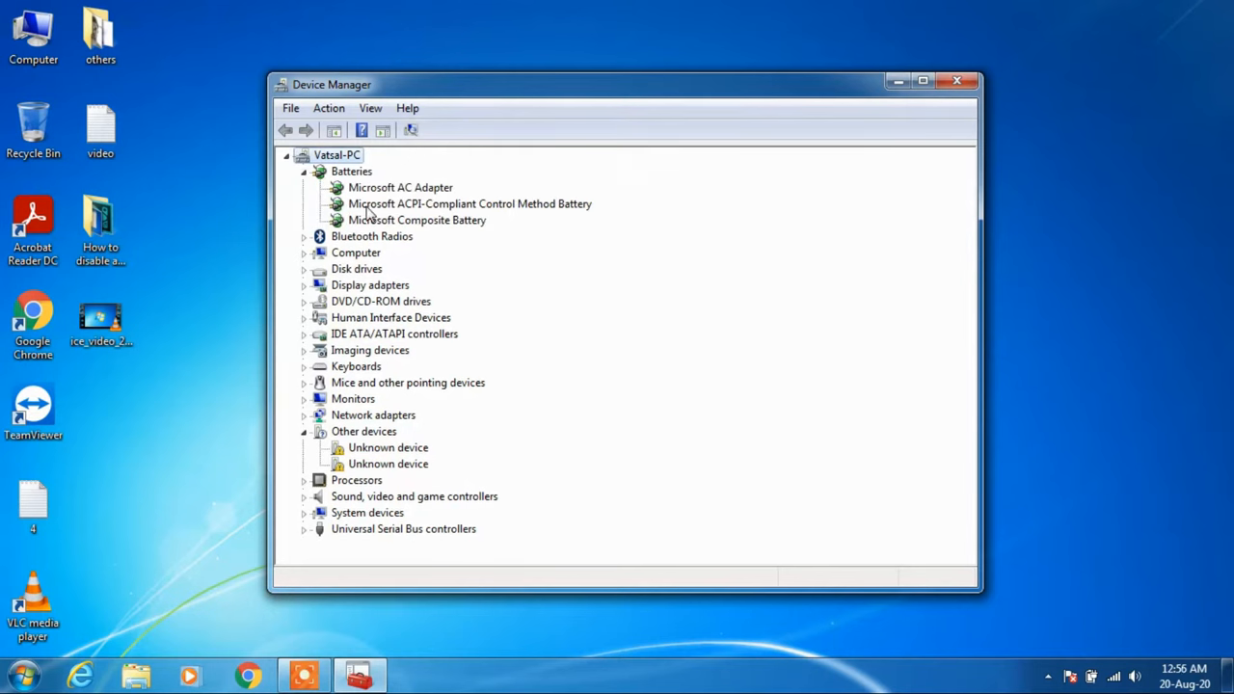
{"action": "left_click", "coordinate": [470, 203]}
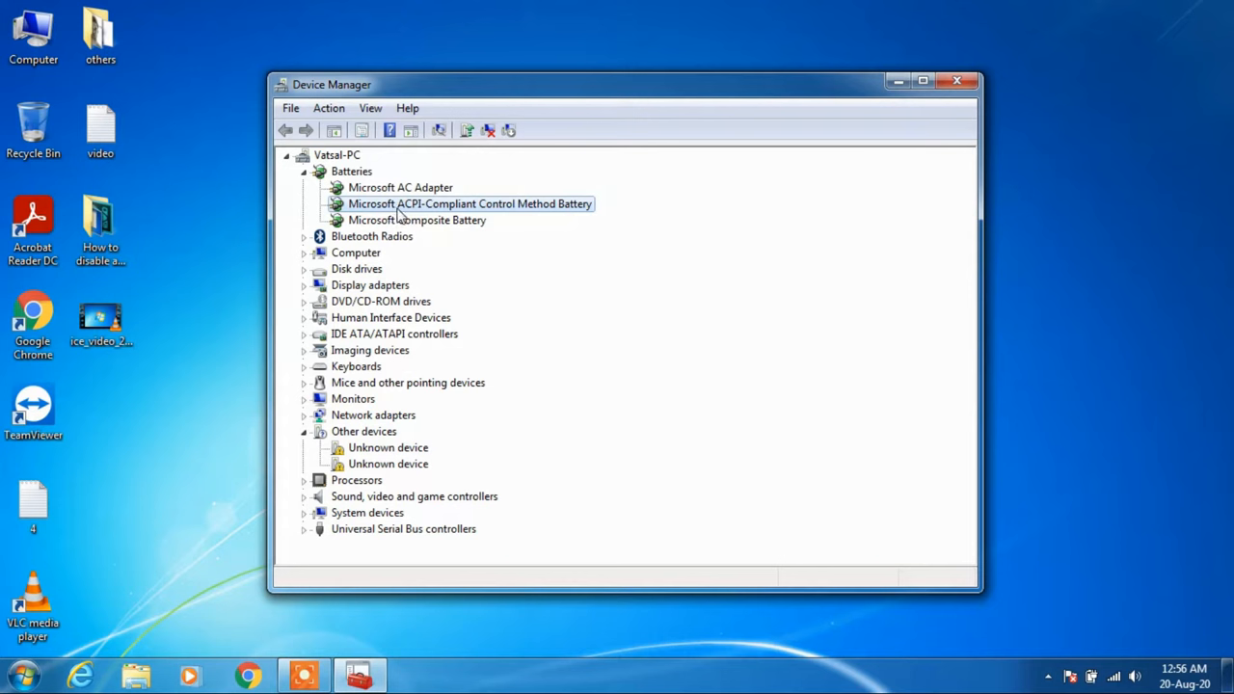
{"action": "mouse_move", "coordinate": [509, 219]}
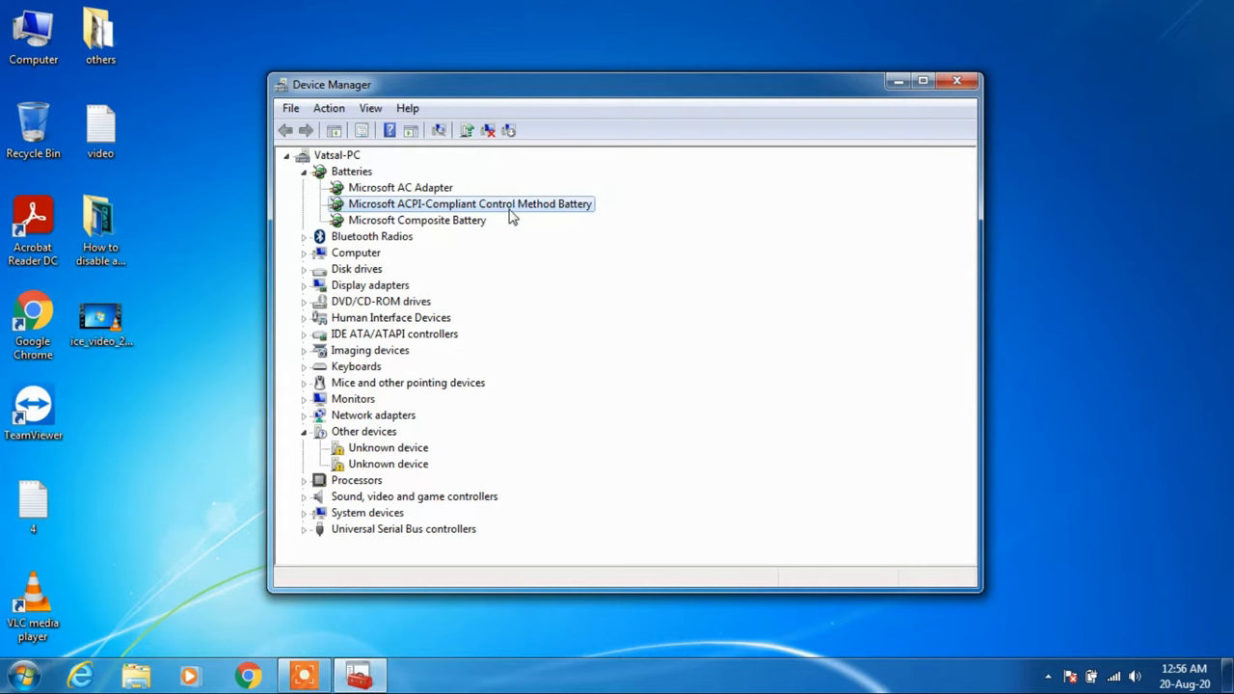
{"action": "mouse_move", "coordinate": [520, 215]}
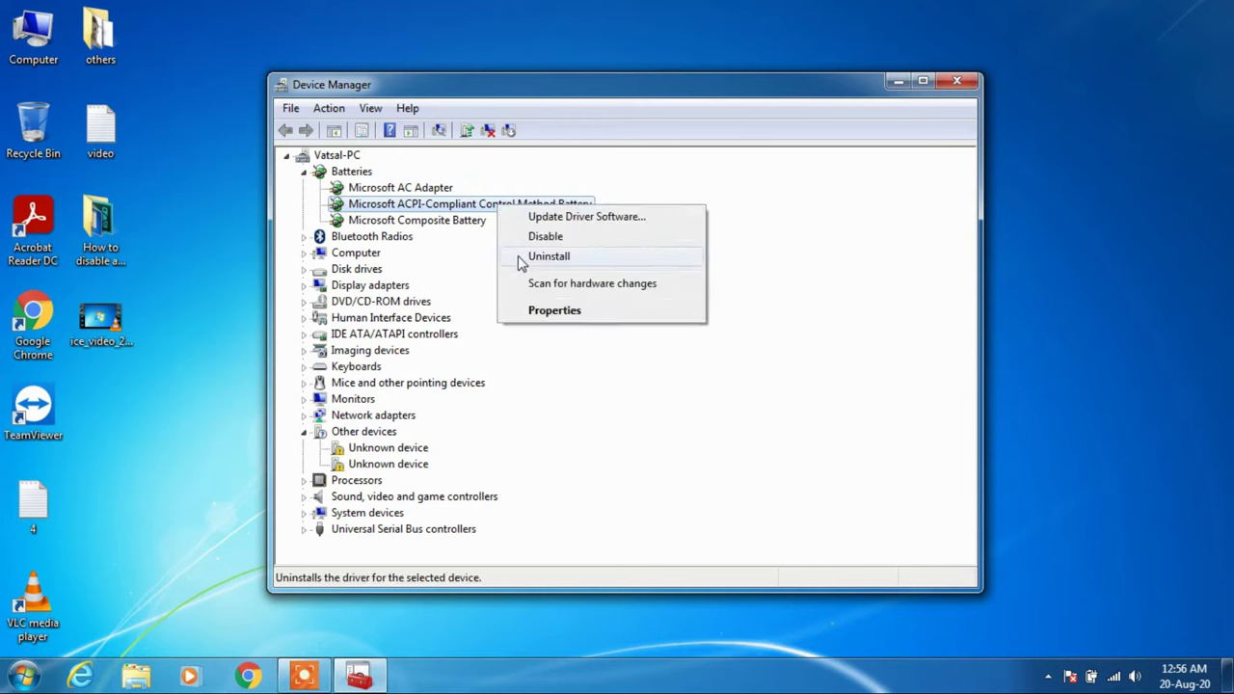
{"action": "left_click", "coordinate": [548, 256]}
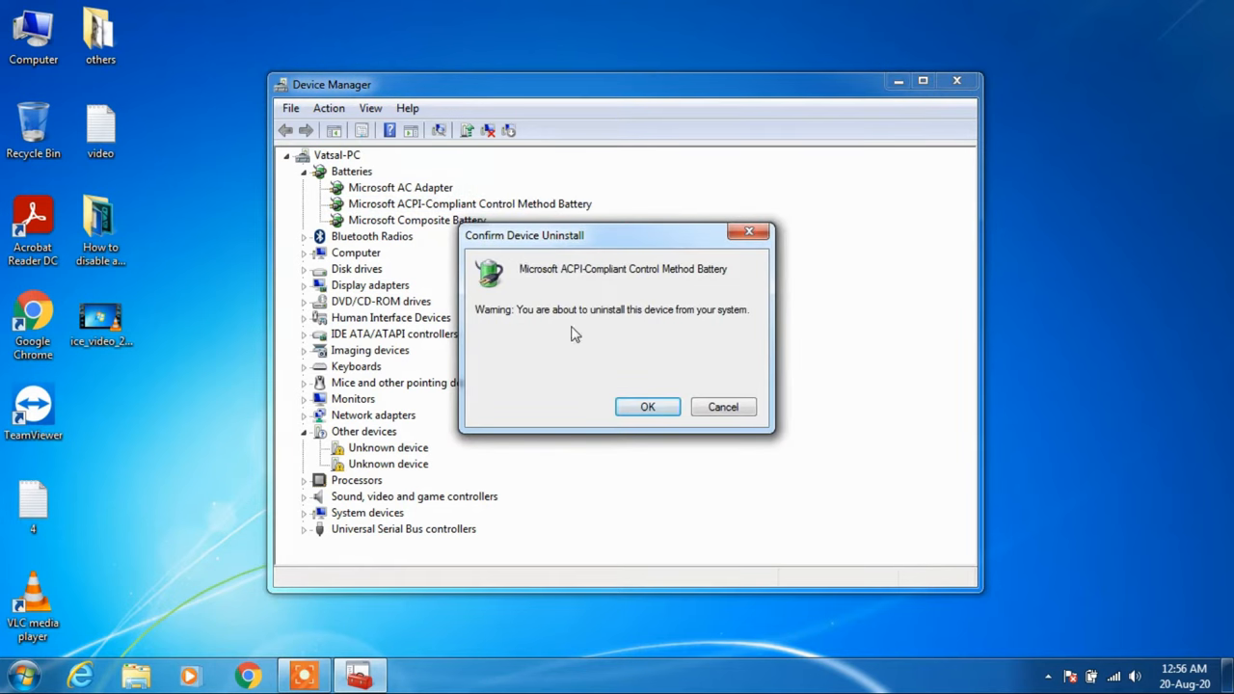
{"action": "left_click", "coordinate": [647, 407]}
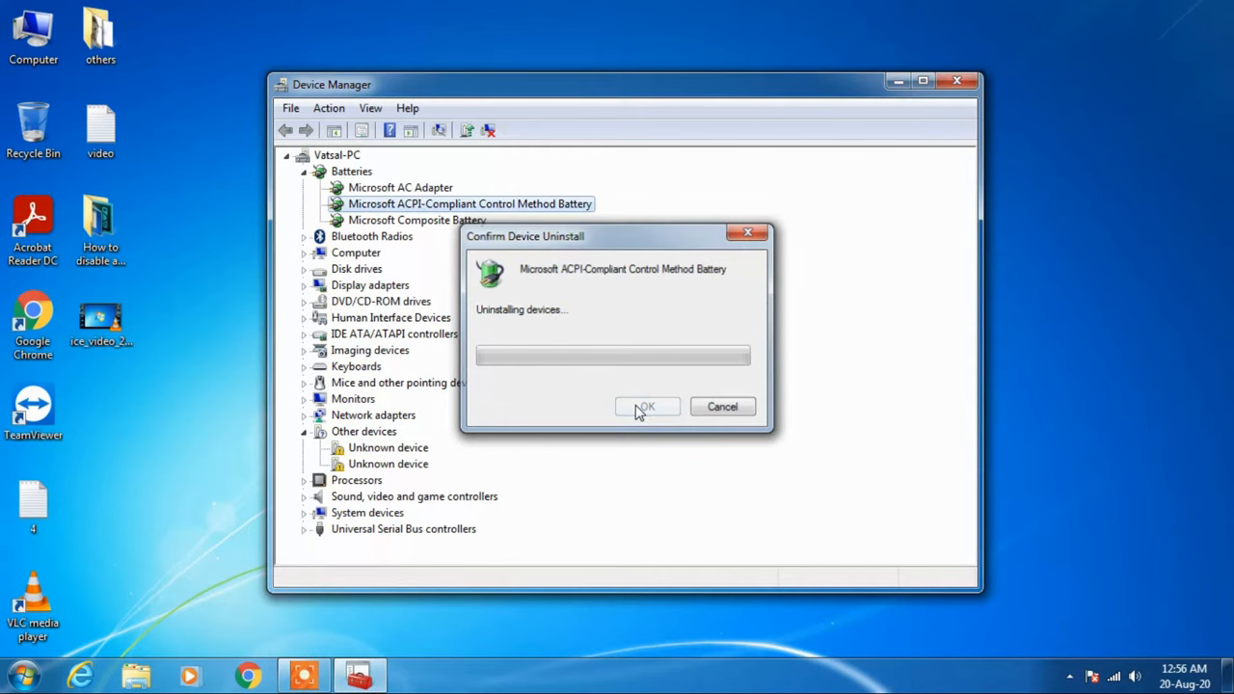
{"action": "left_click", "coordinate": [647, 406]}
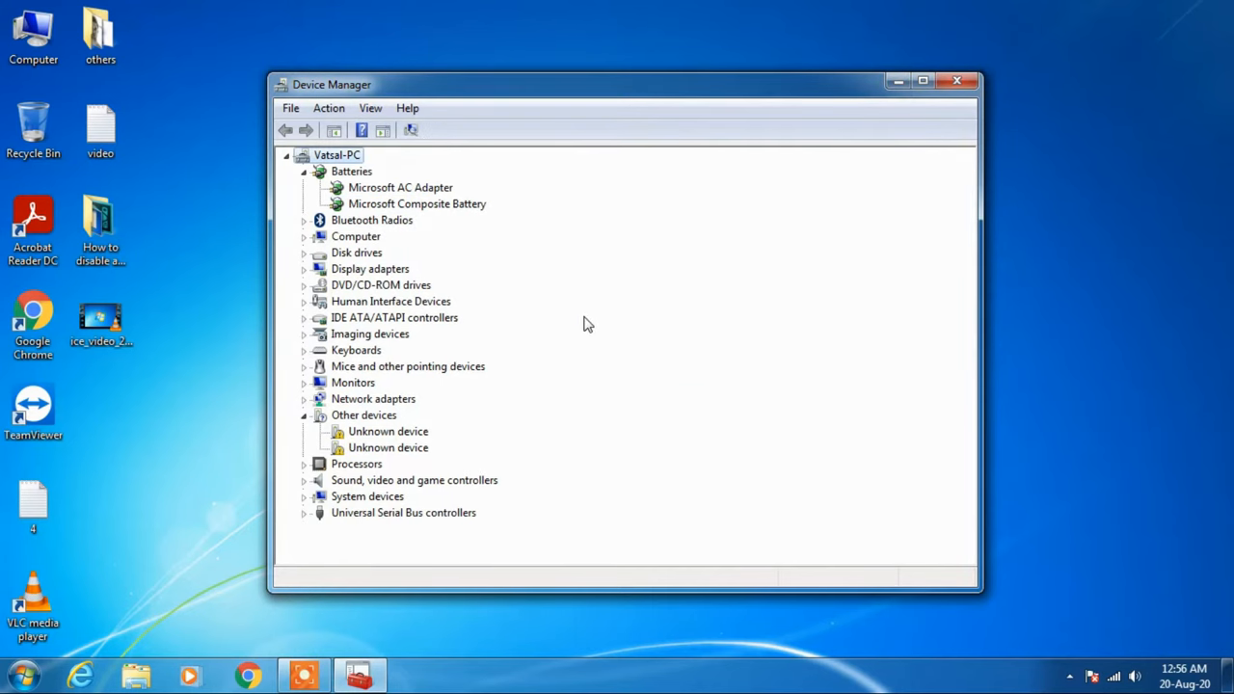
{"action": "mouse_move", "coordinate": [475, 229]}
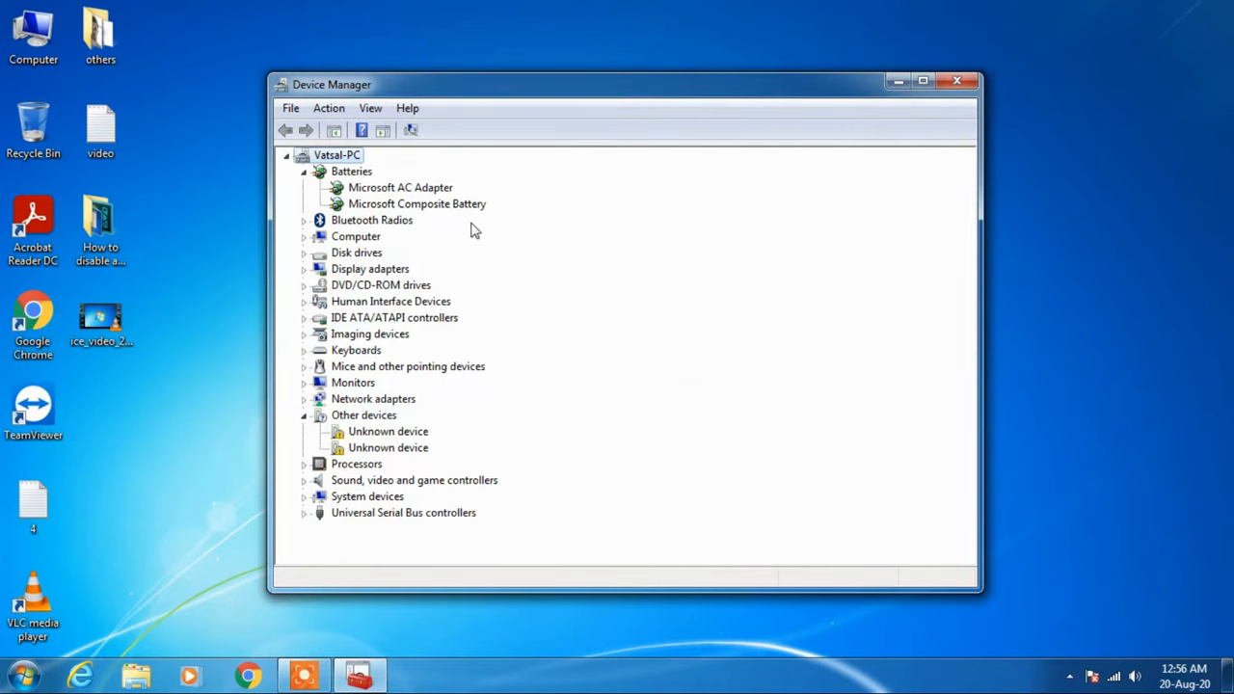
Step: Uninstall the Microsoft AC Adapter and confirm with OK
{"action": "left_click", "coordinate": [399, 187]}
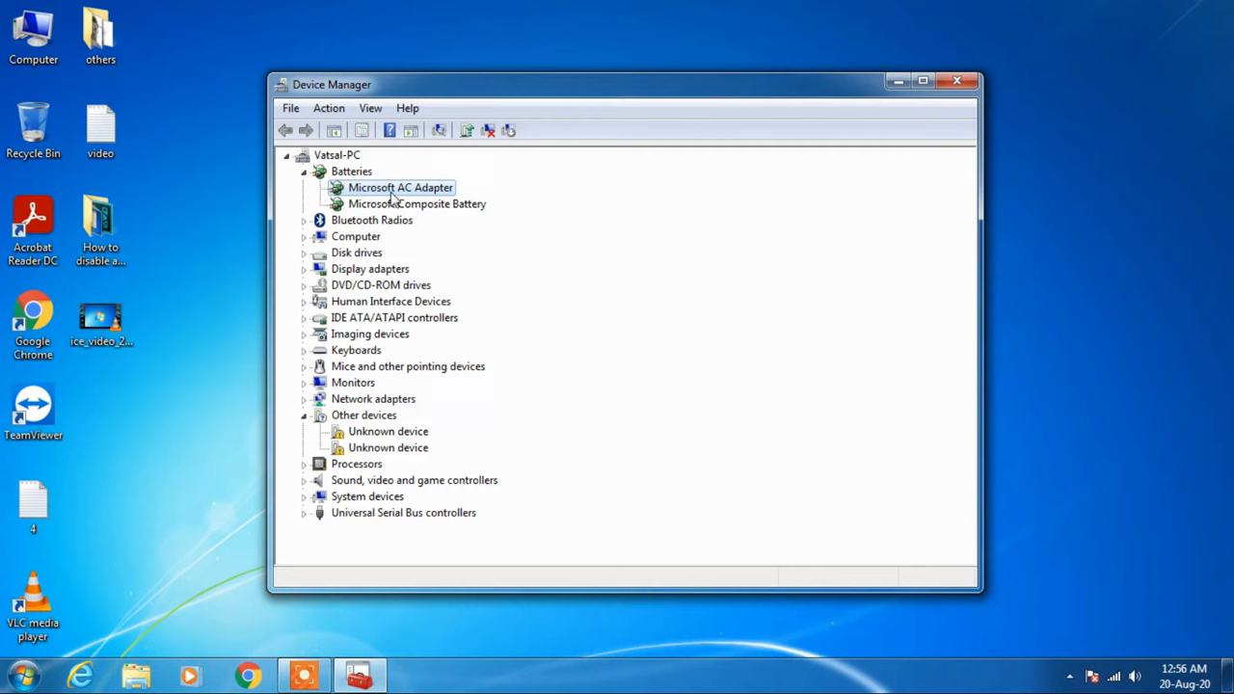
{"action": "right_click", "coordinate": [400, 187]}
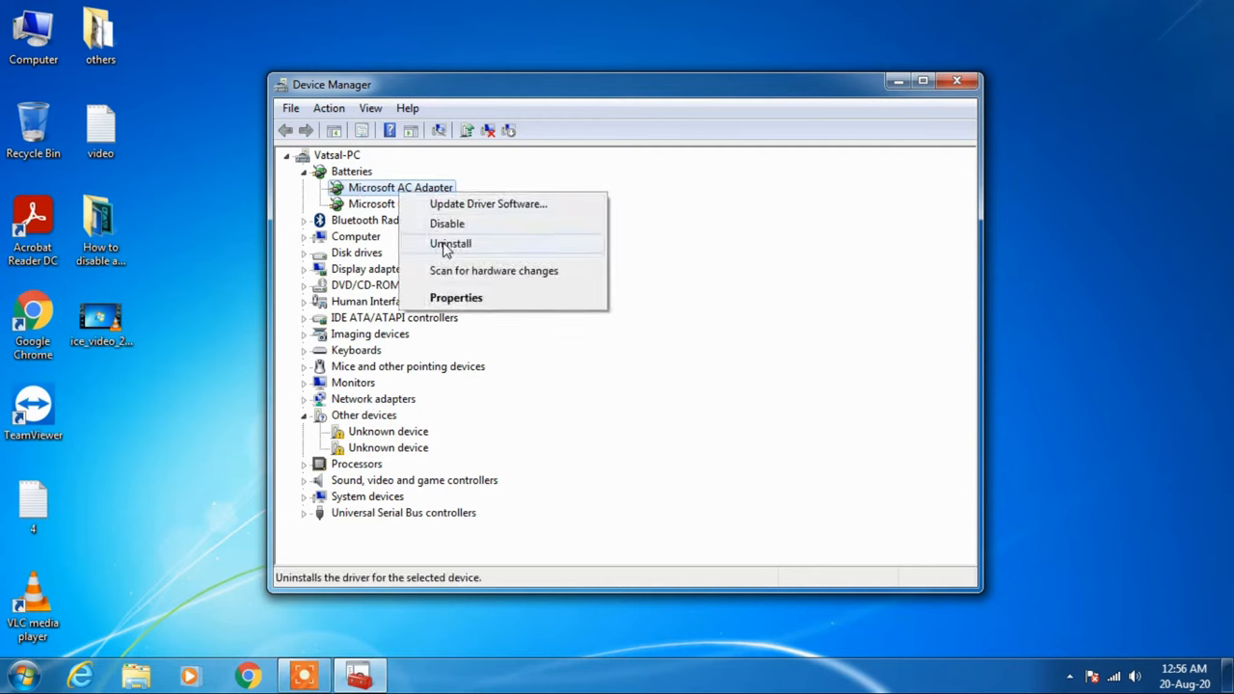
{"action": "left_click", "coordinate": [450, 243]}
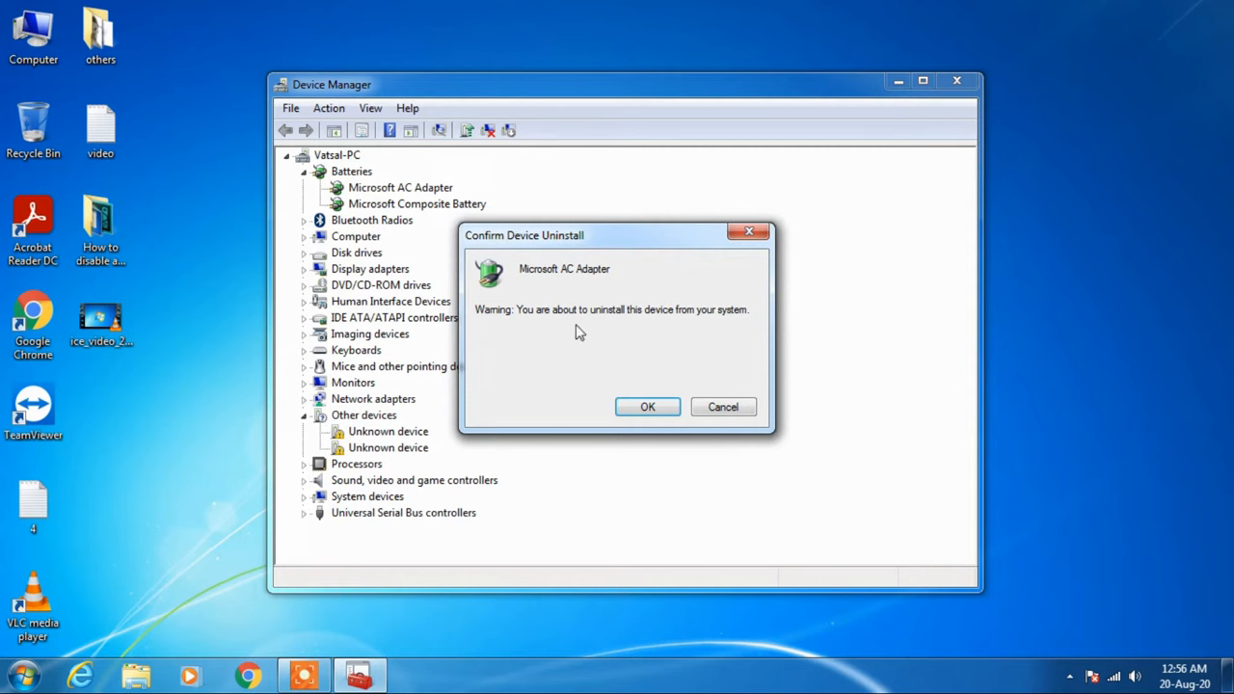
{"action": "left_click", "coordinate": [647, 407]}
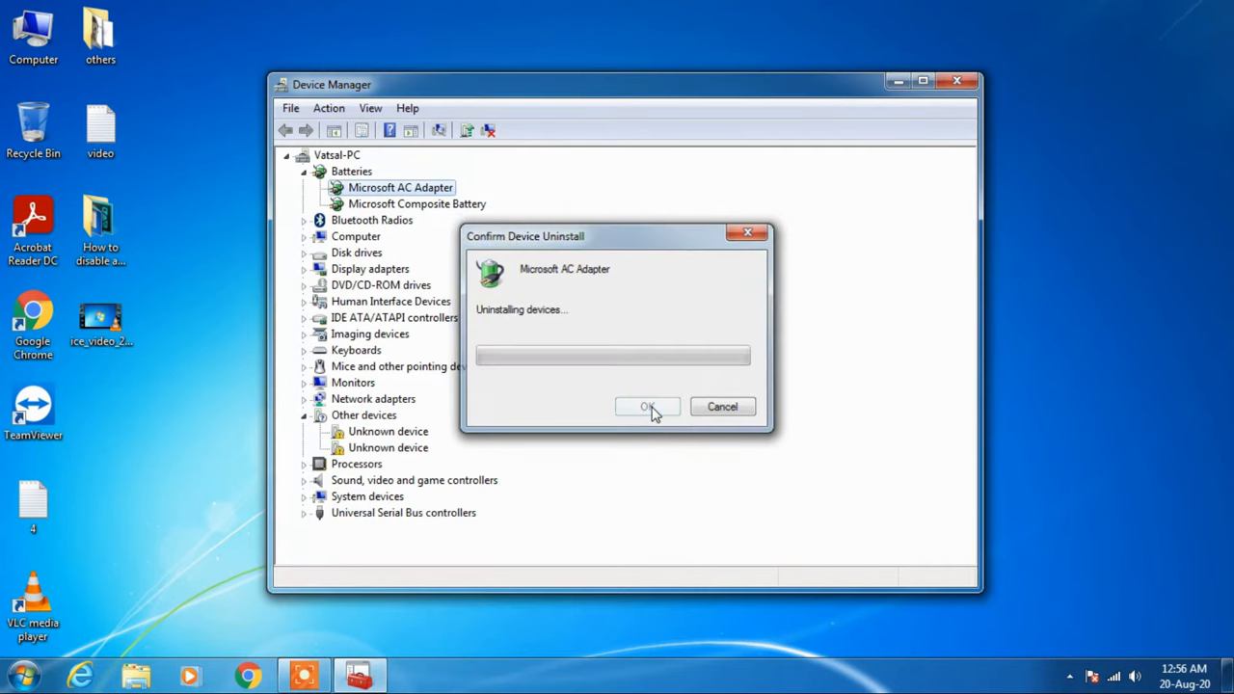
{"action": "left_click", "coordinate": [647, 407]}
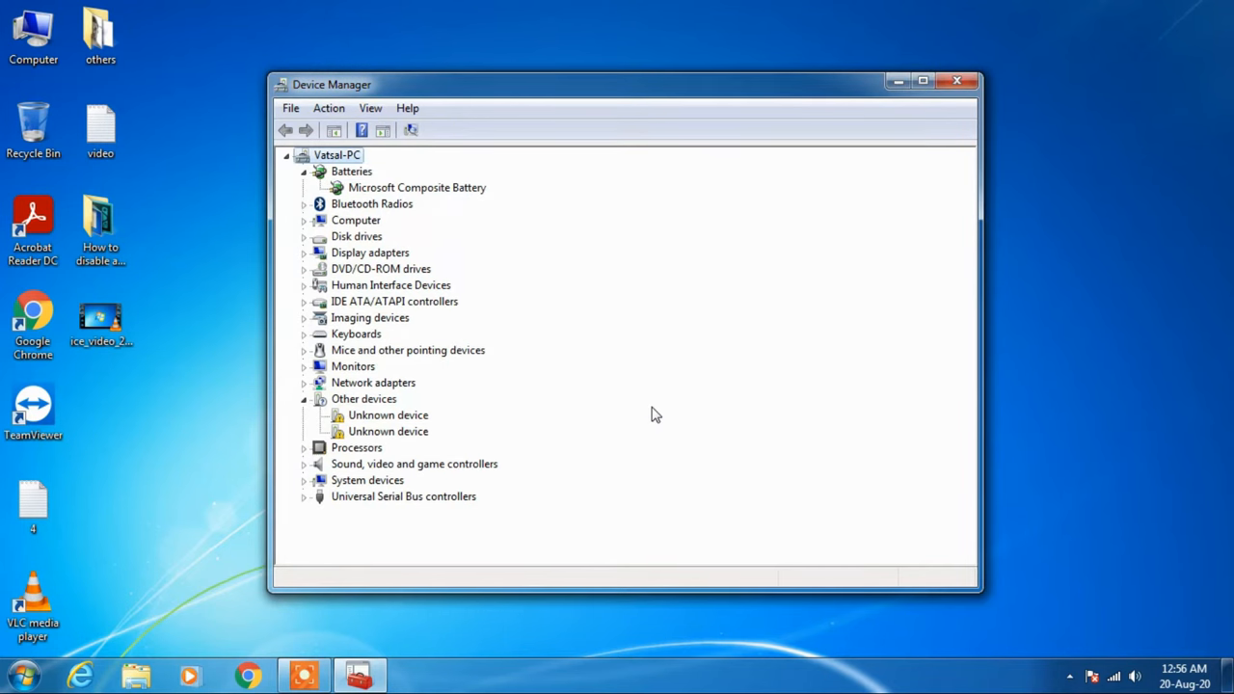
Step: Close the Device Manager window
{"action": "left_click", "coordinate": [957, 81]}
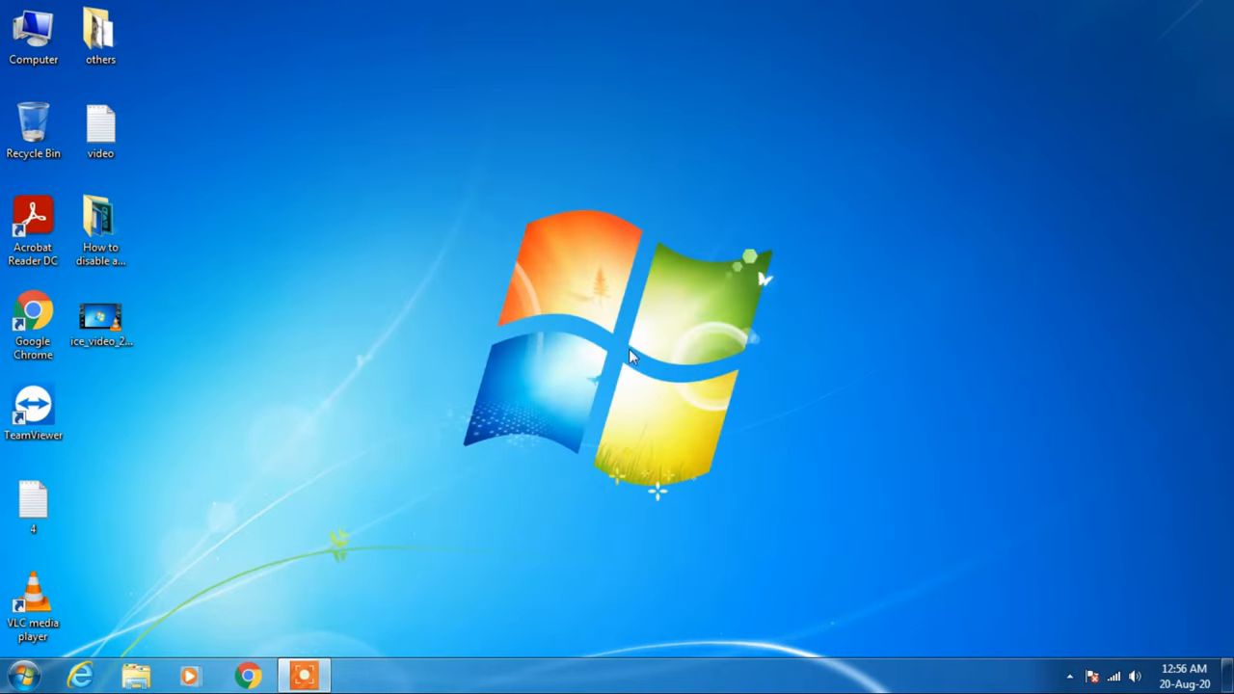